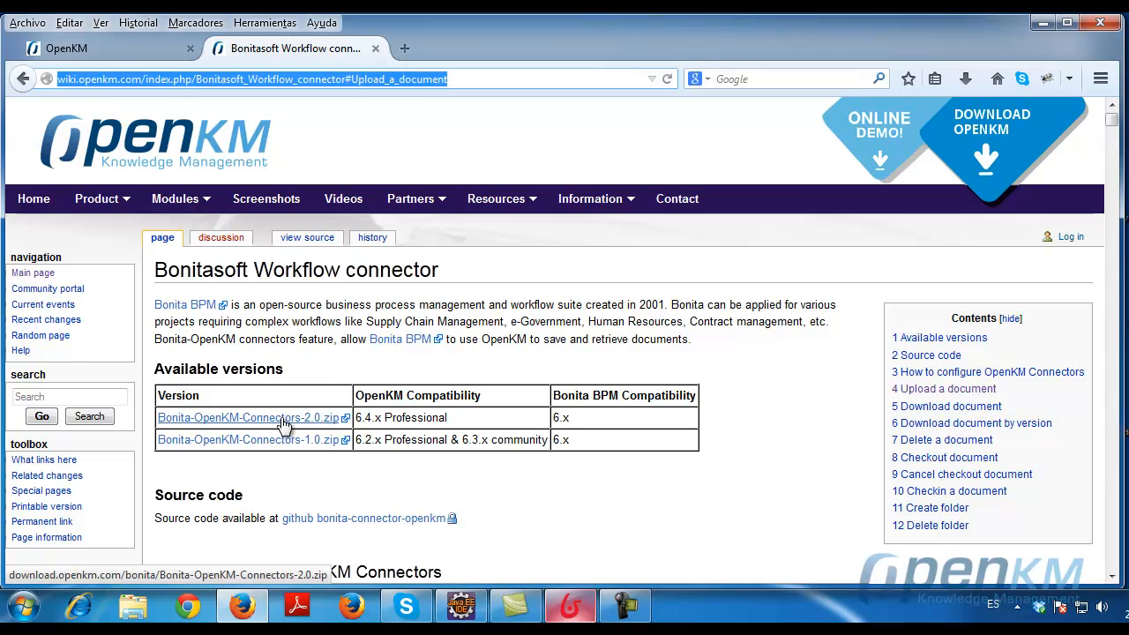
pyautogui.moveTo(322, 417)
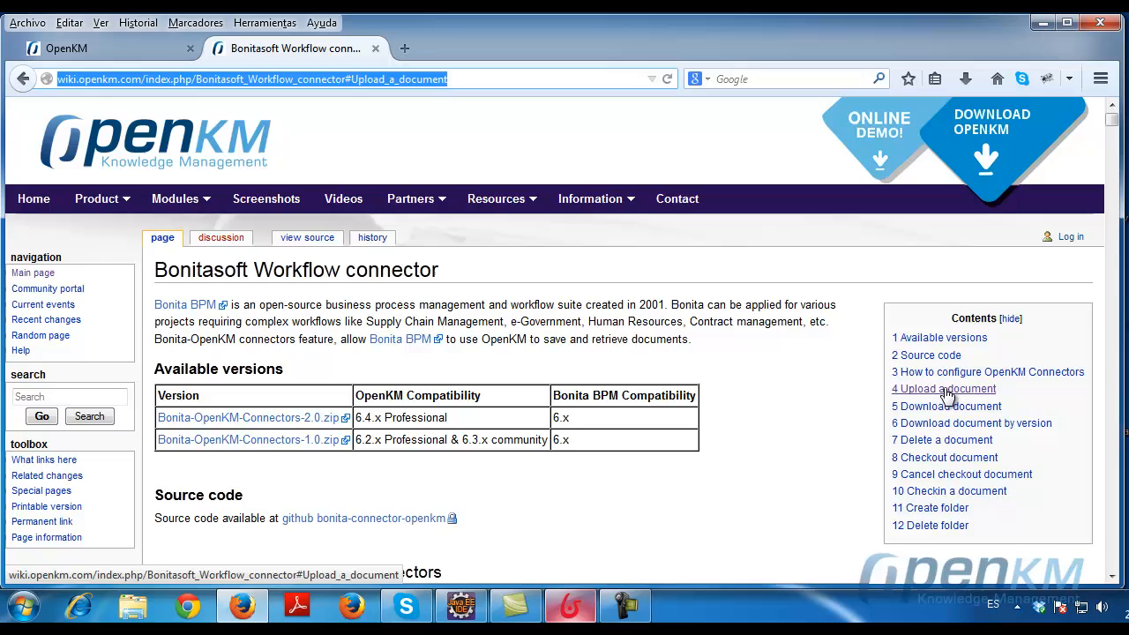
# - Read the wiki's 'Upload a document' section, check OpenKM's empty okm:root, and return to Bonita
pyautogui.click(946, 388)
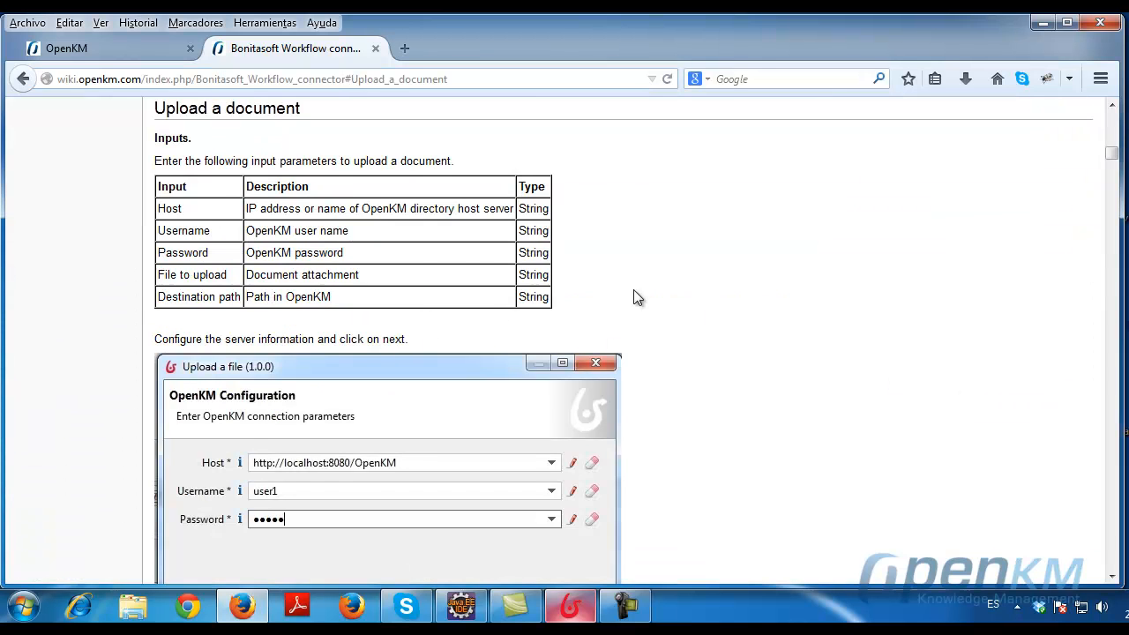
pyautogui.scroll(-3)
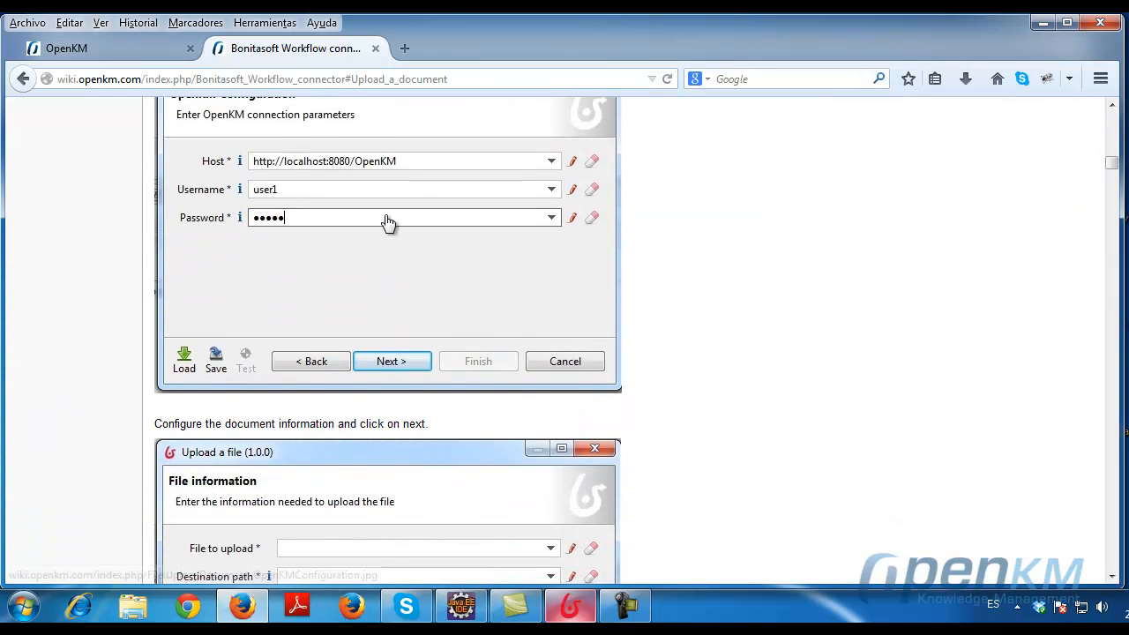
pyautogui.click(66, 48)
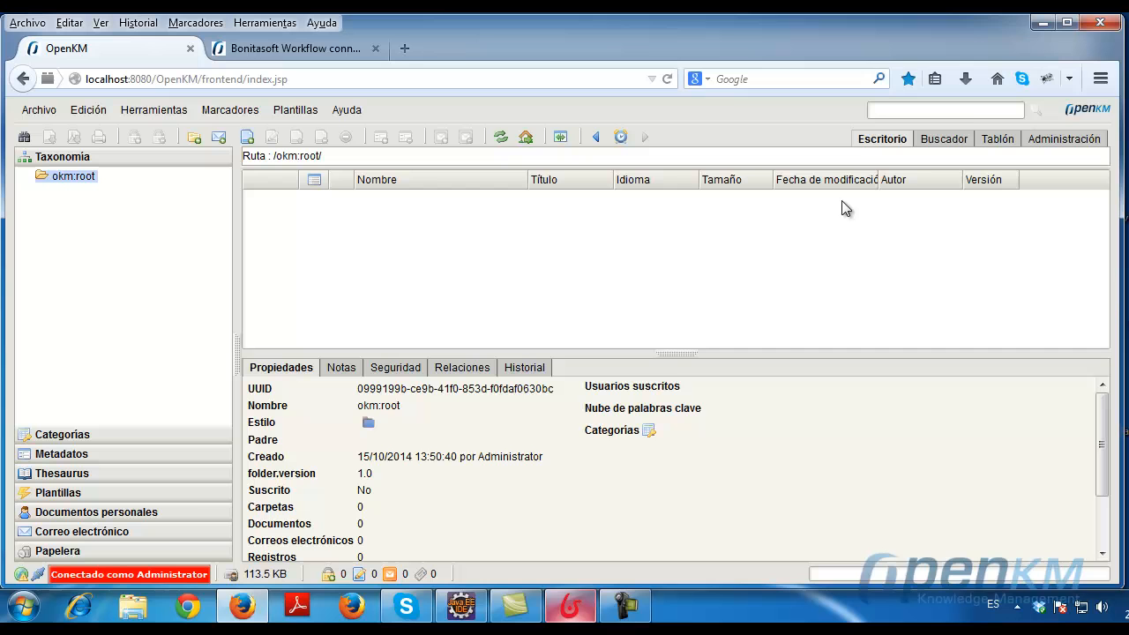
pyautogui.moveTo(565, 608)
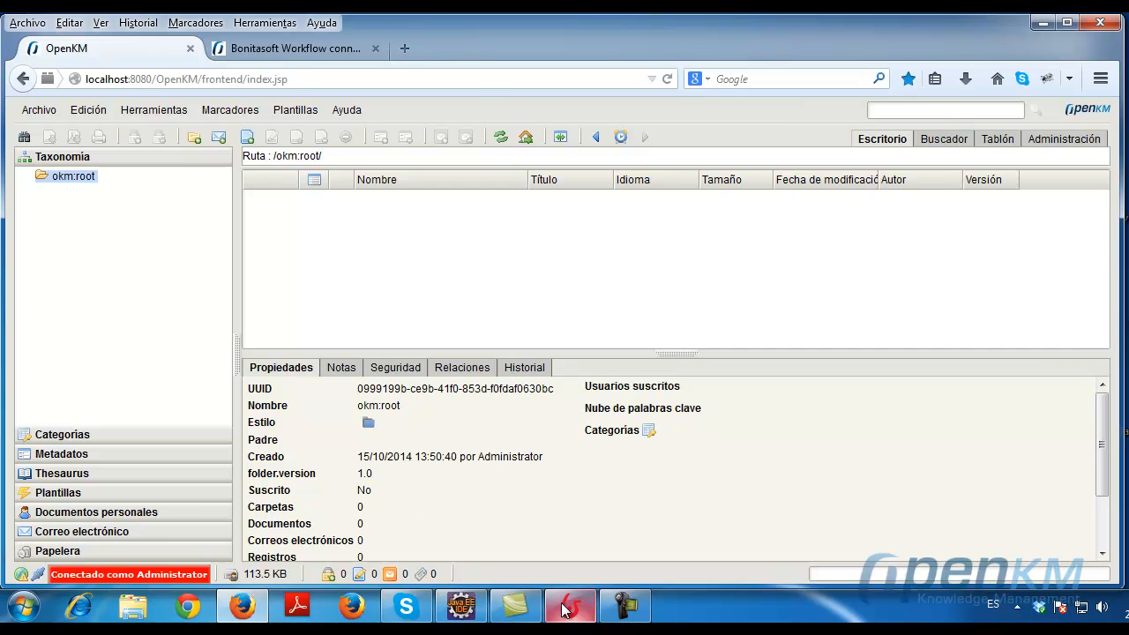
pyautogui.click(568, 606)
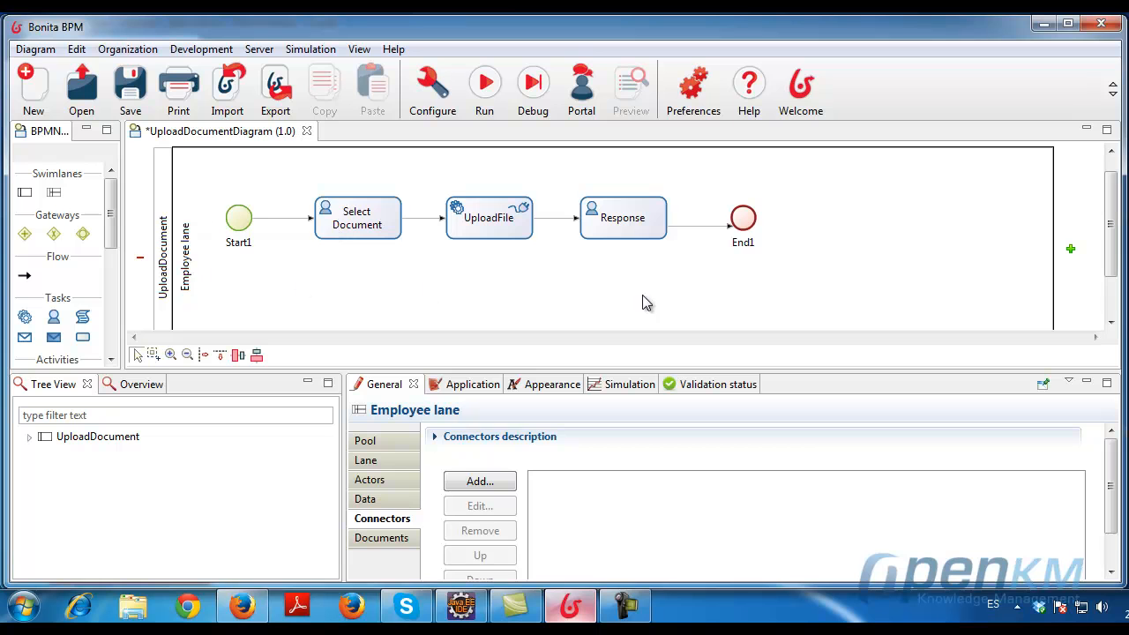
pyautogui.moveTo(366, 291)
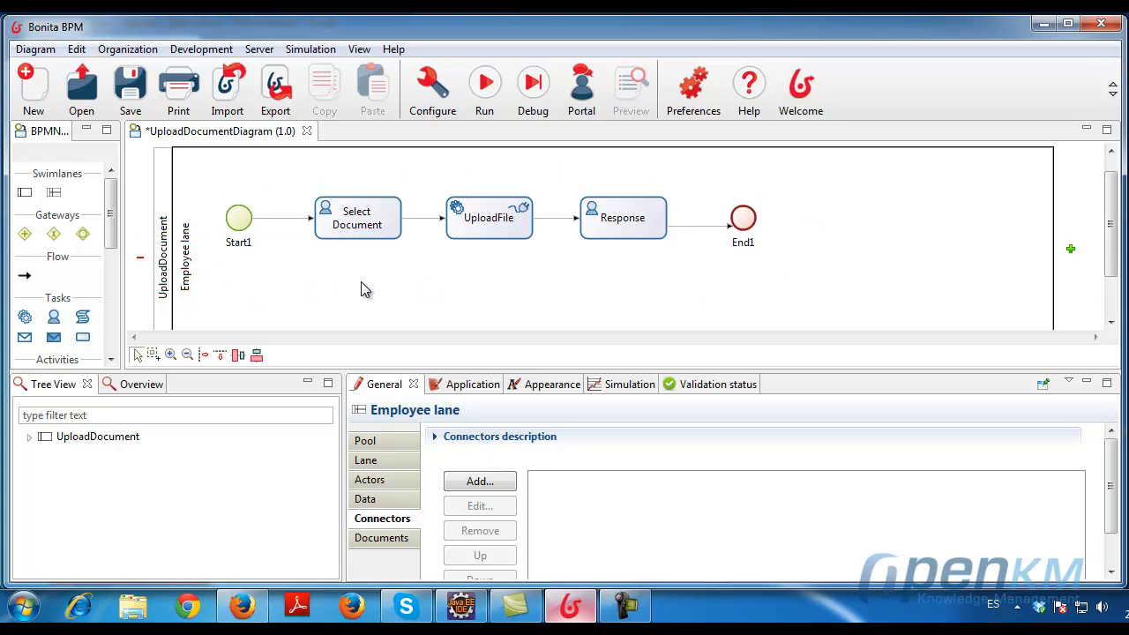
pyautogui.click(357, 218)
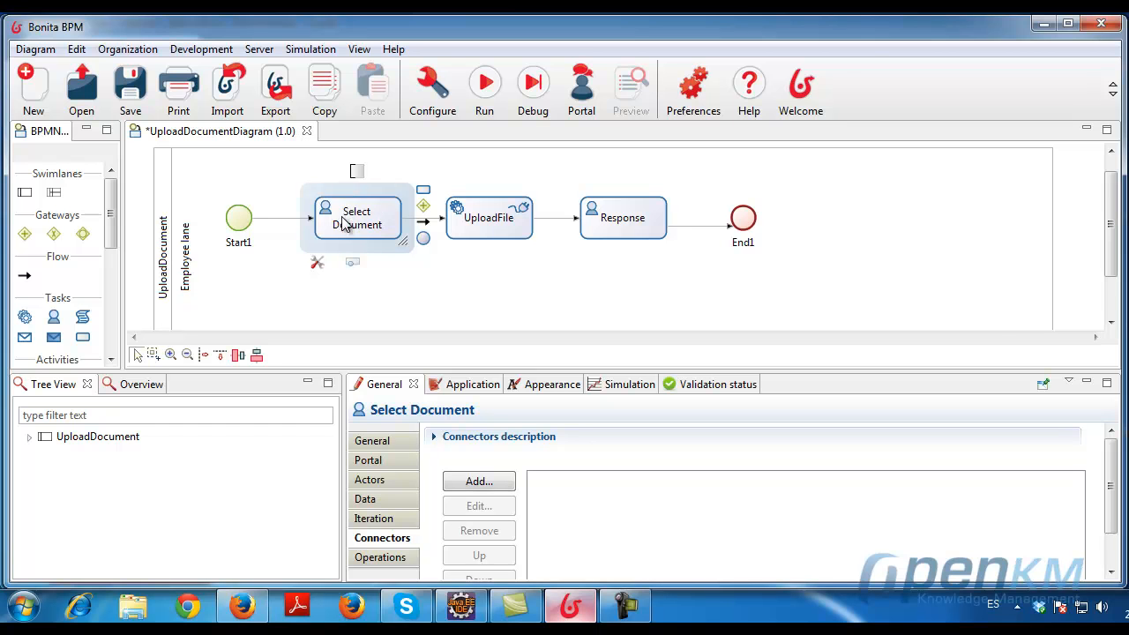
pyautogui.moveTo(427, 230)
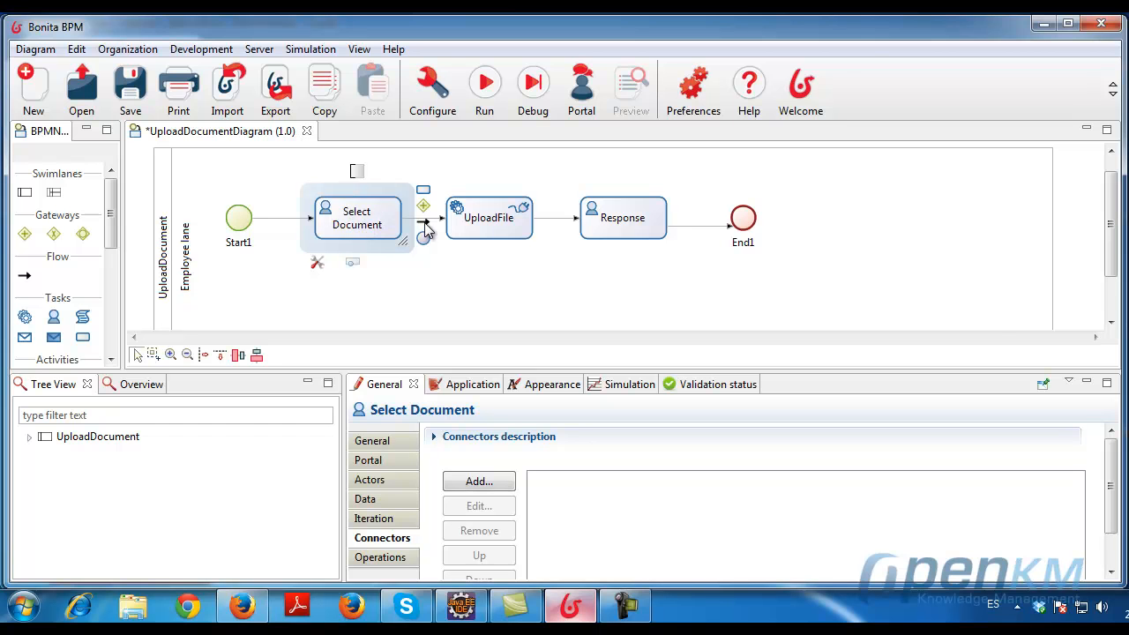
pyautogui.click(489, 218)
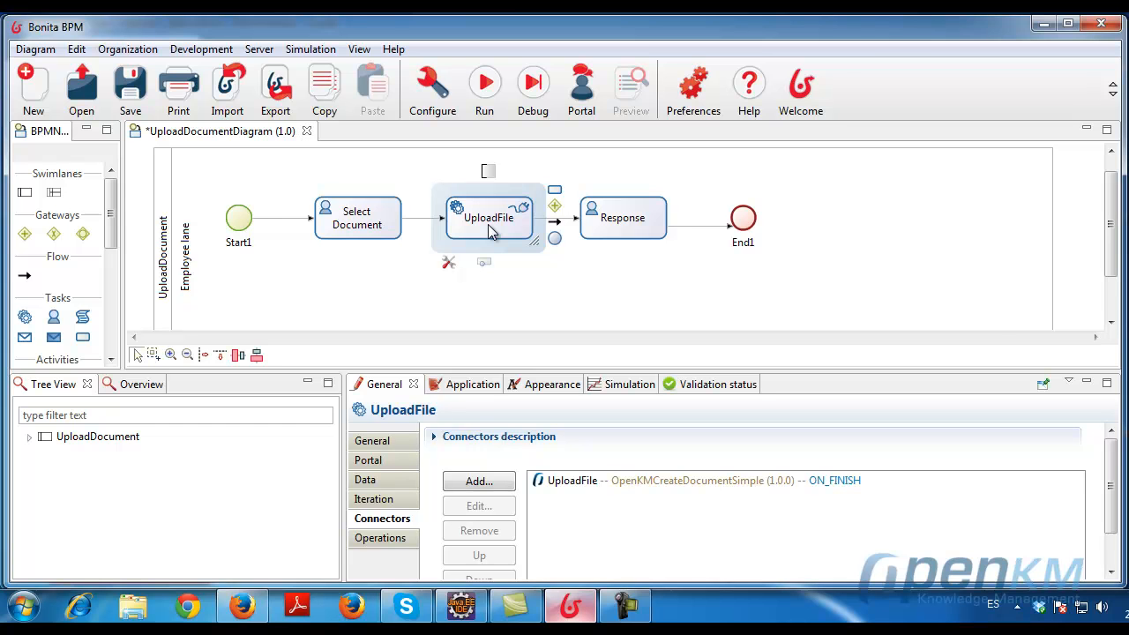
pyautogui.moveTo(639, 223)
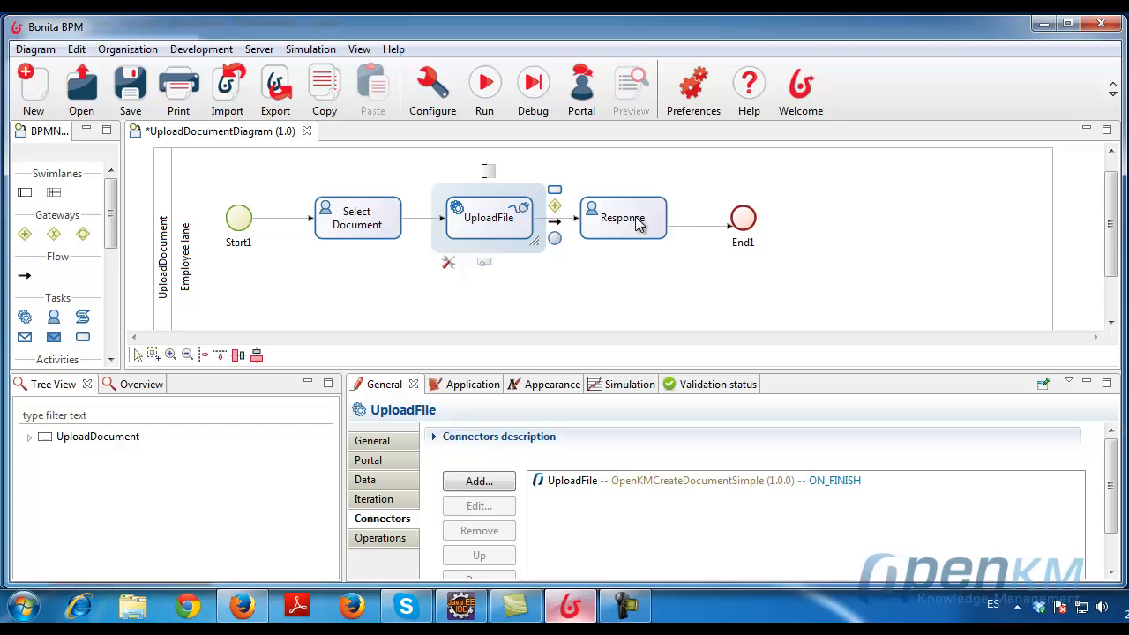
pyautogui.click(623, 217)
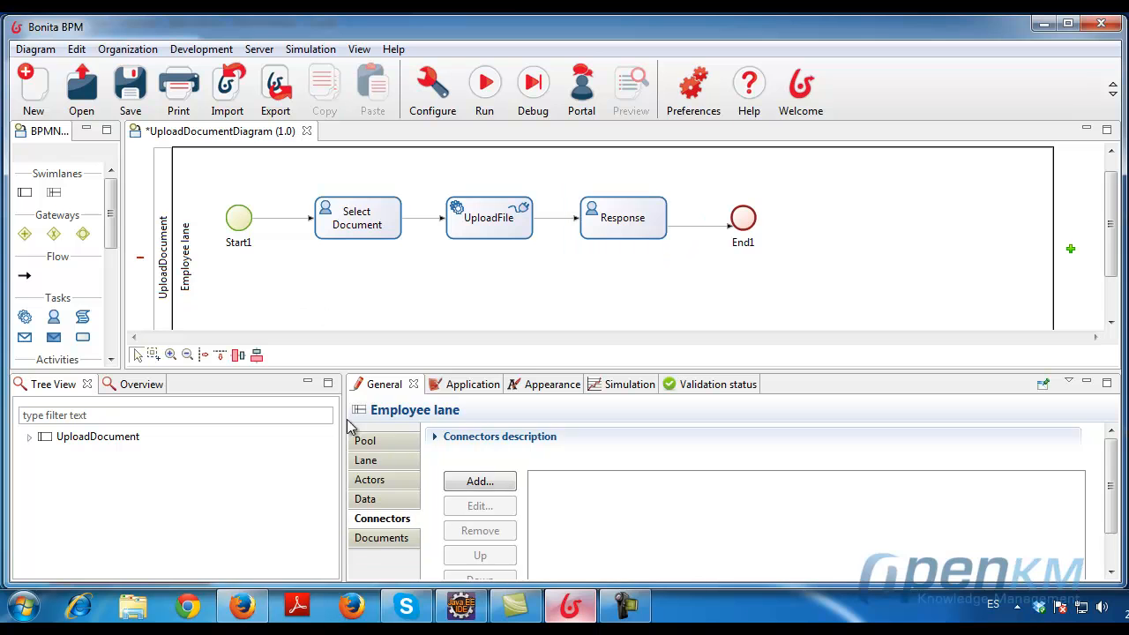
# - Review the lane's process data variables and the myDoc document settings
pyautogui.click(364, 498)
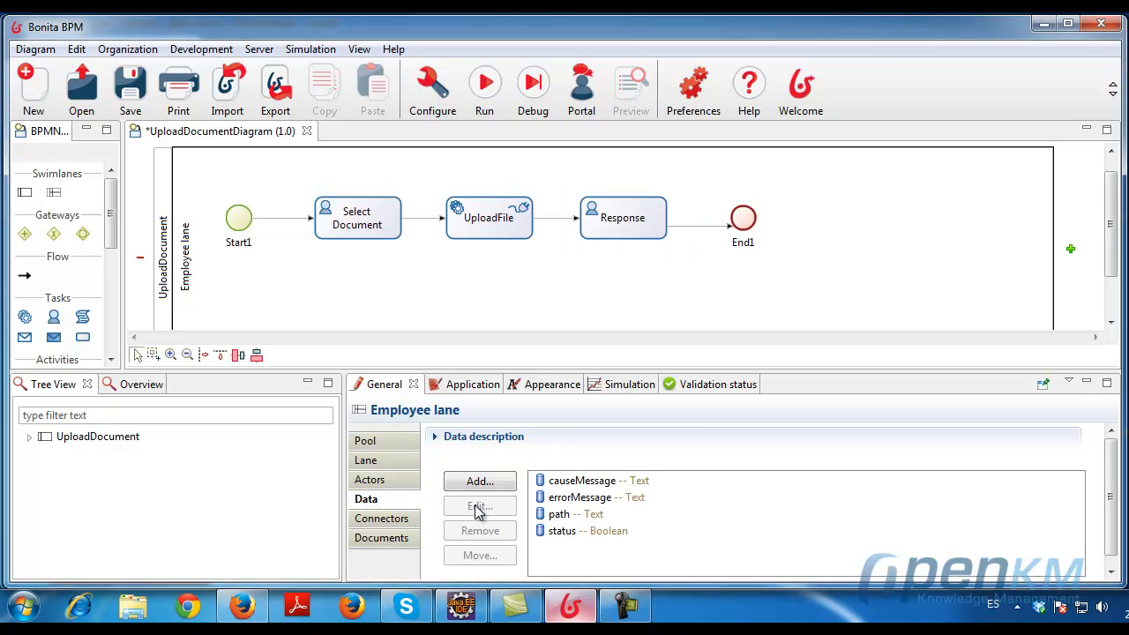
pyautogui.click(381, 537)
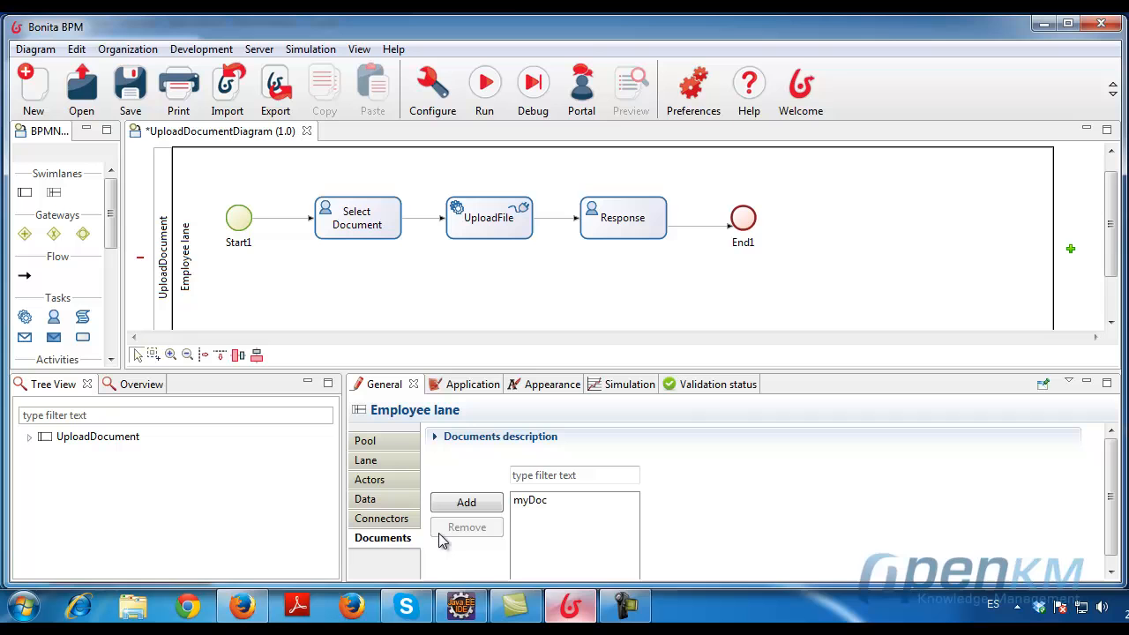
pyautogui.click(529, 500)
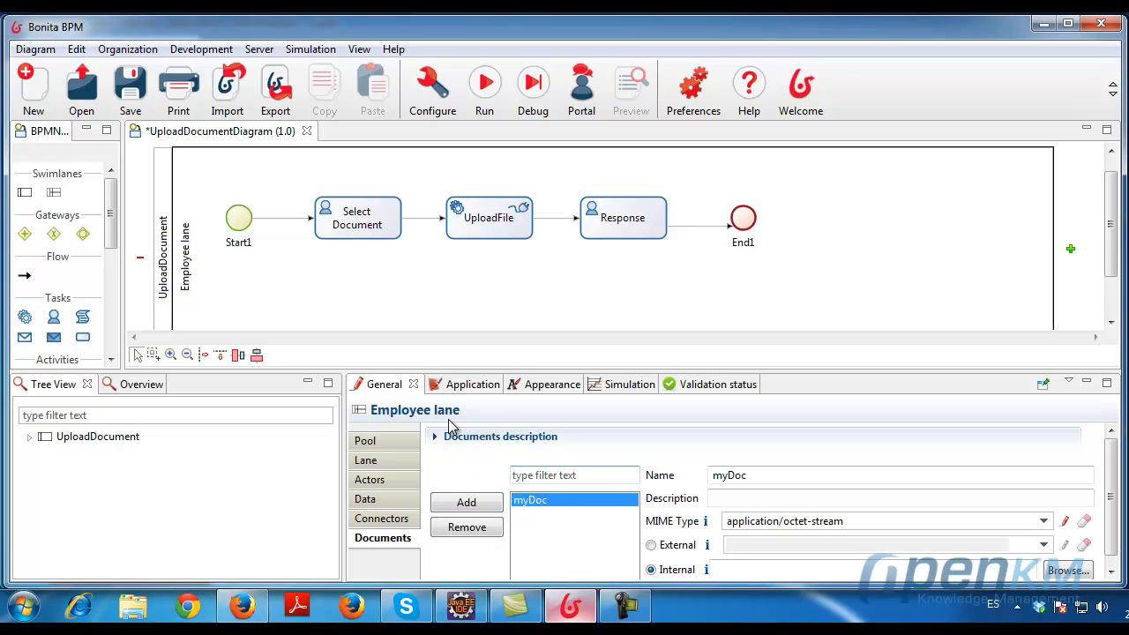
# - Open the UploadFile task's OpenKM upload connector for editing
pyautogui.click(488, 217)
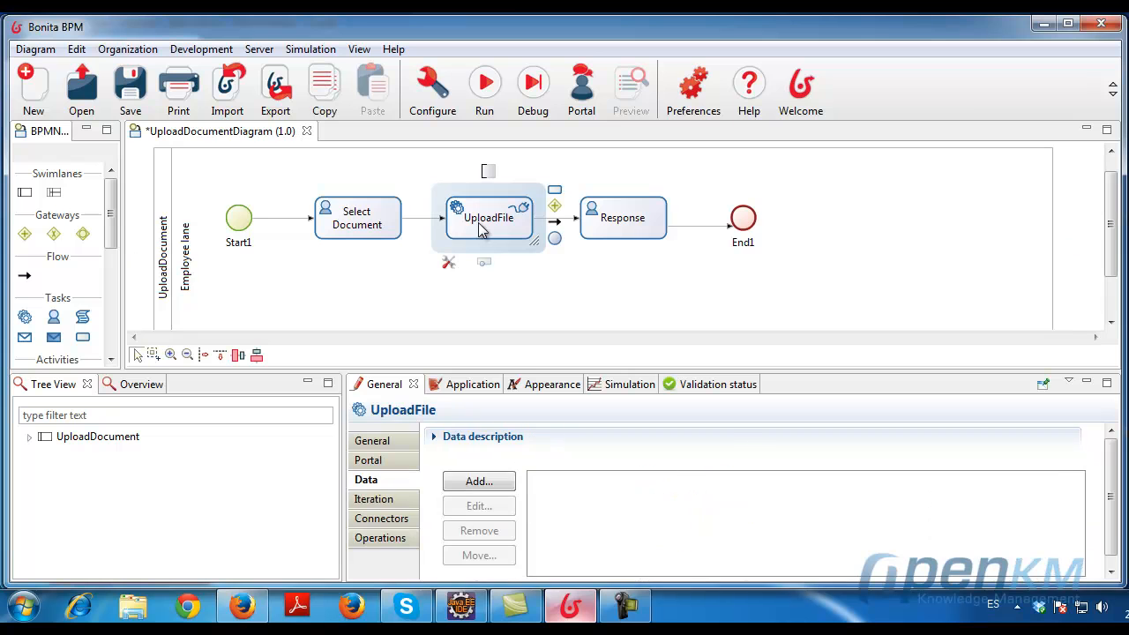
pyautogui.moveTo(471, 291)
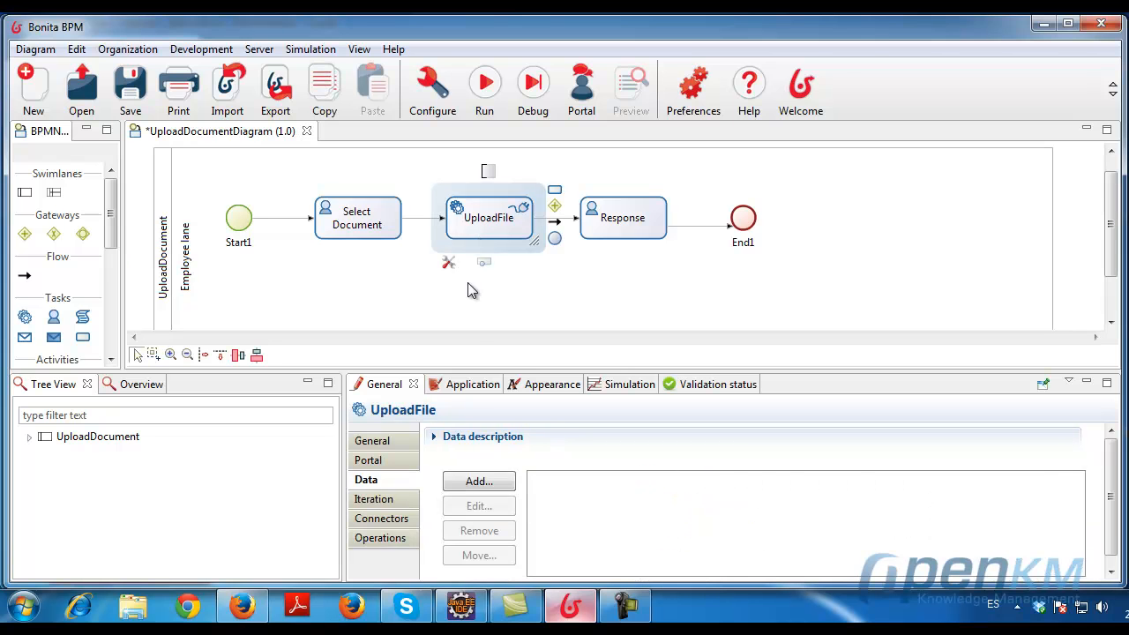
pyautogui.click(381, 518)
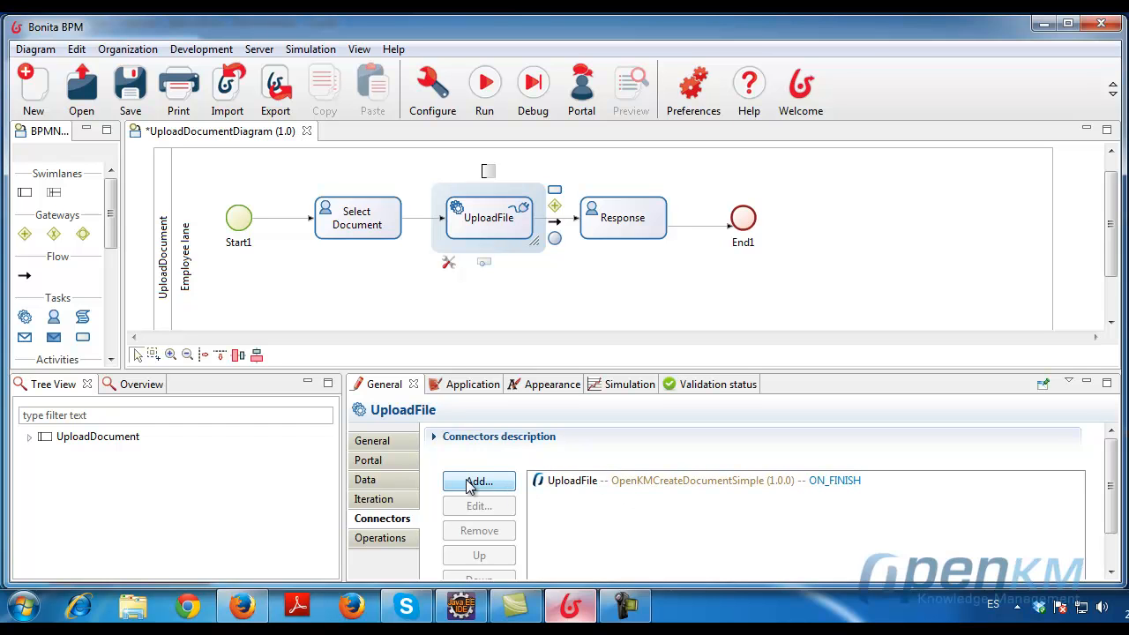
pyautogui.click(696, 480)
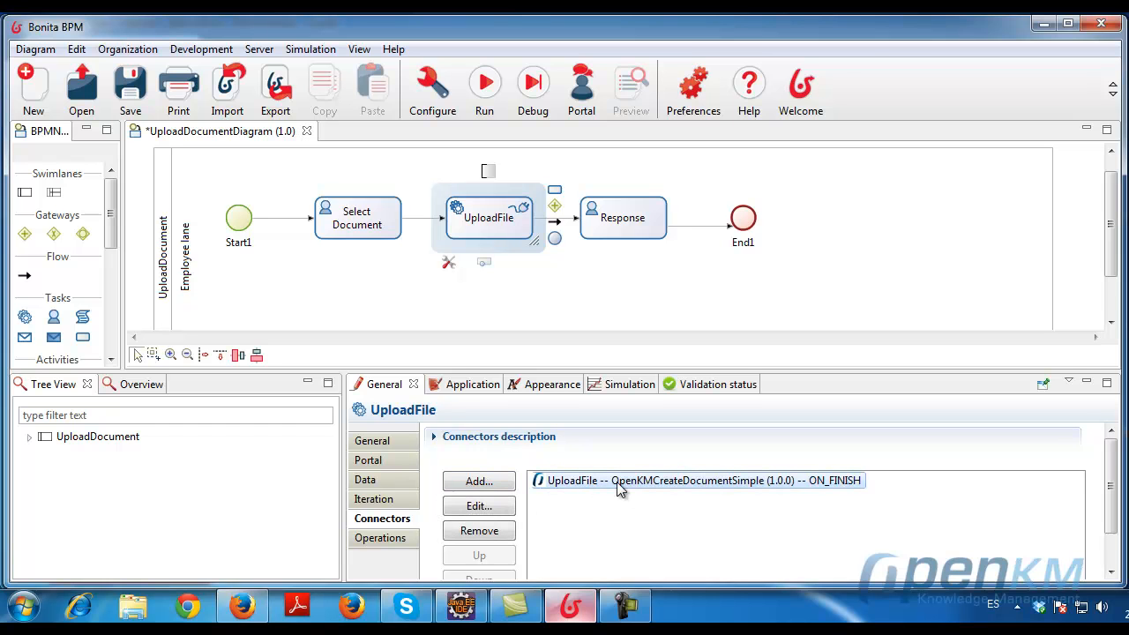
pyautogui.click(478, 506)
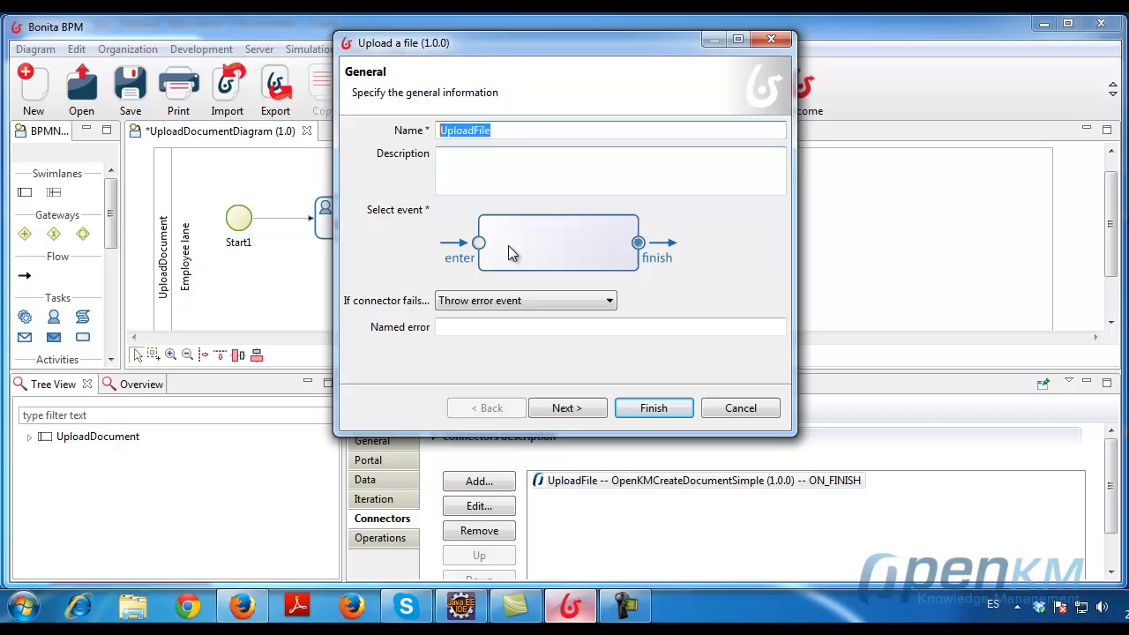
# - Step through the Upload a file connector wizard with myDoc as the file and finish
pyautogui.click(567, 407)
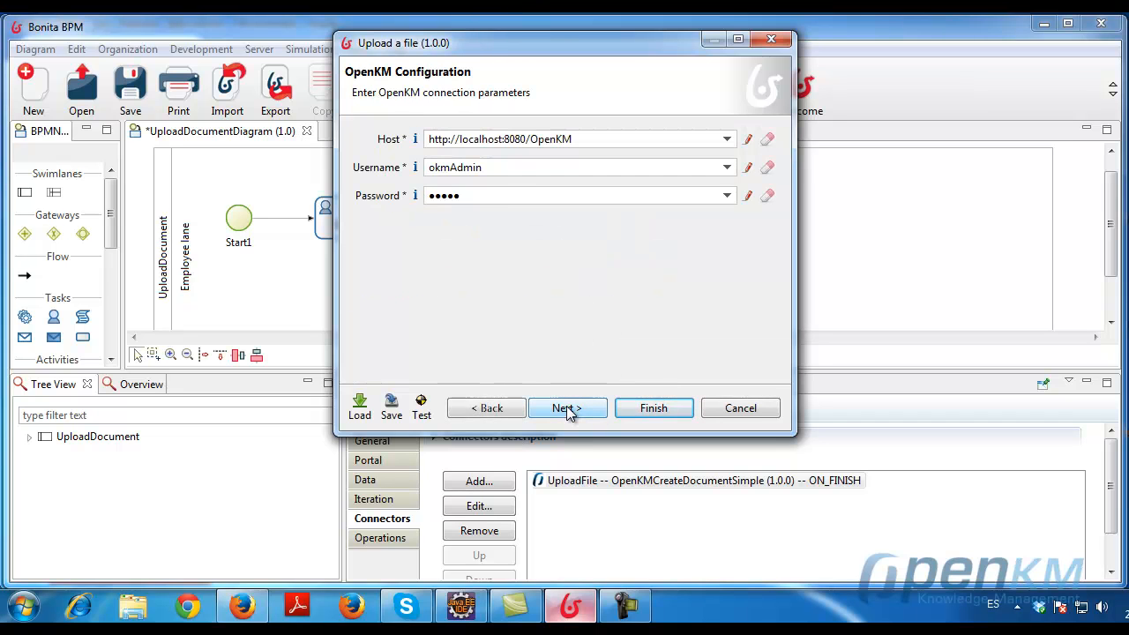
pyautogui.click(580, 139)
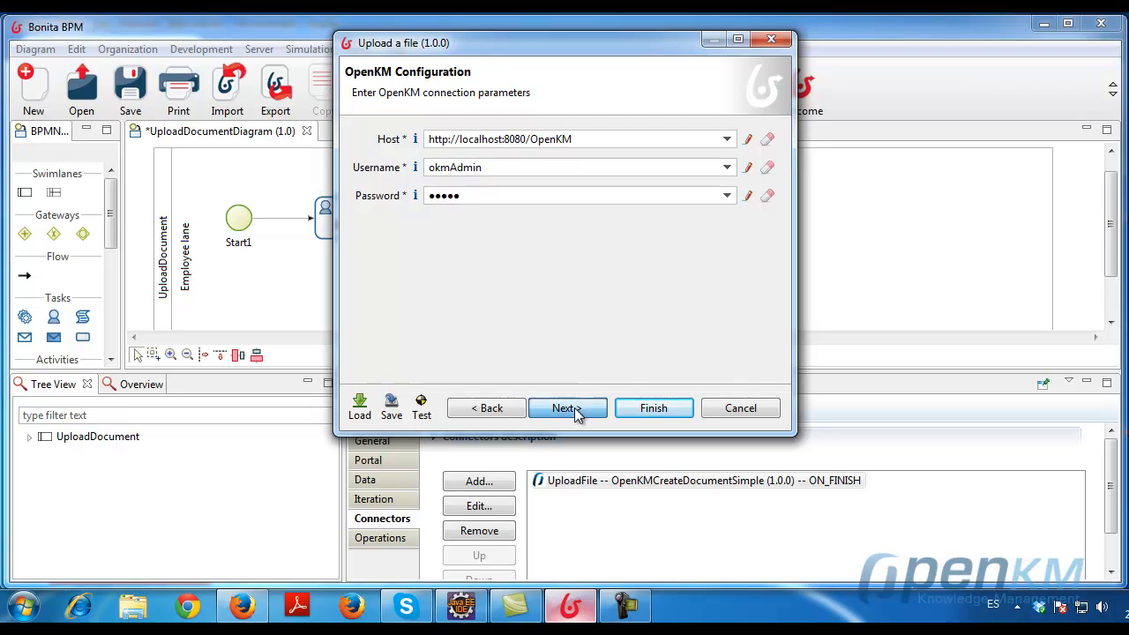
pyautogui.click(566, 407)
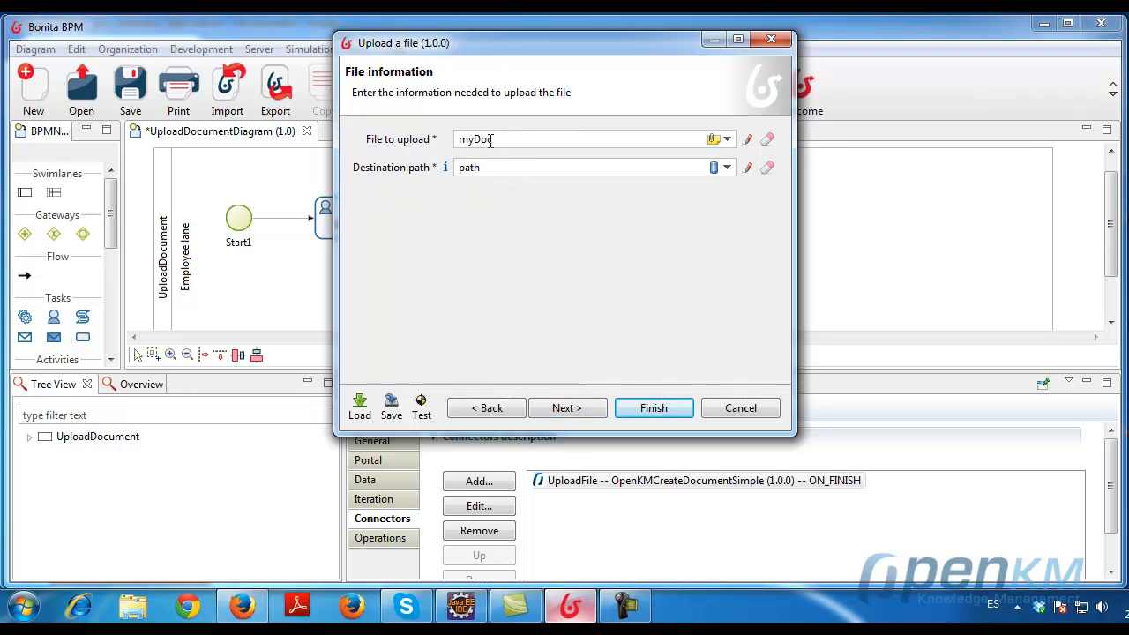
pyautogui.click(724, 139)
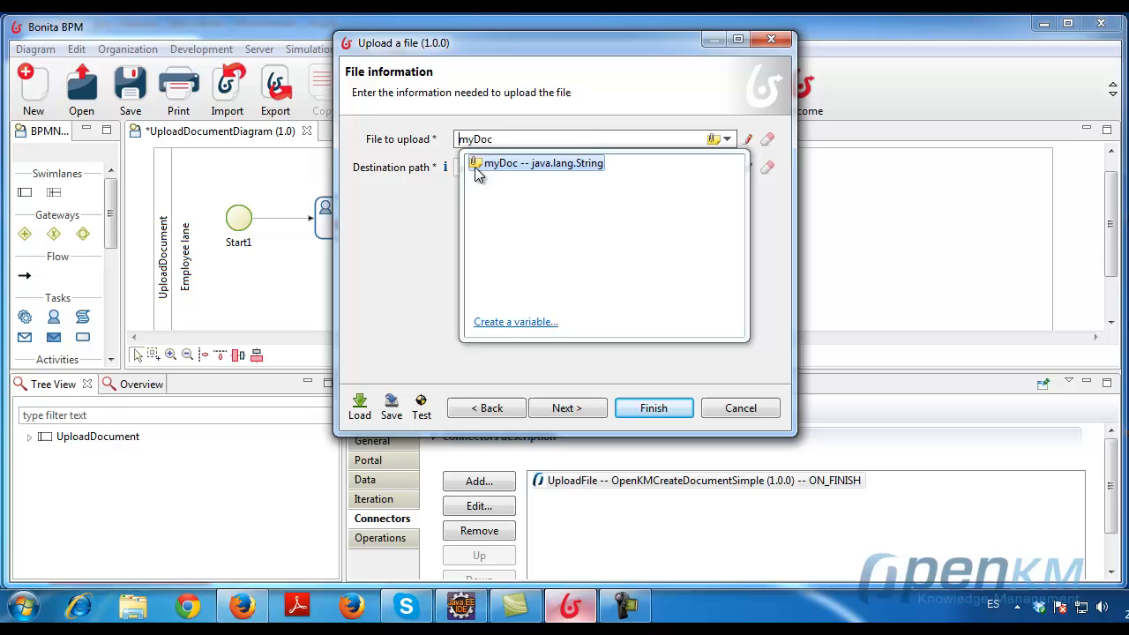
pyautogui.click(544, 163)
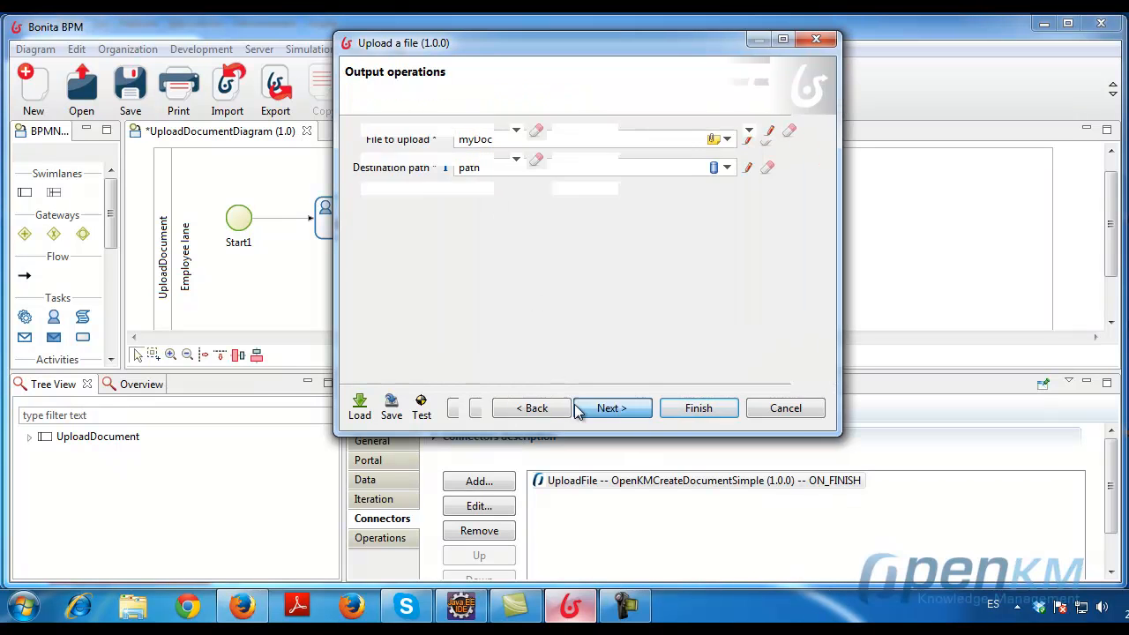
pyautogui.click(611, 408)
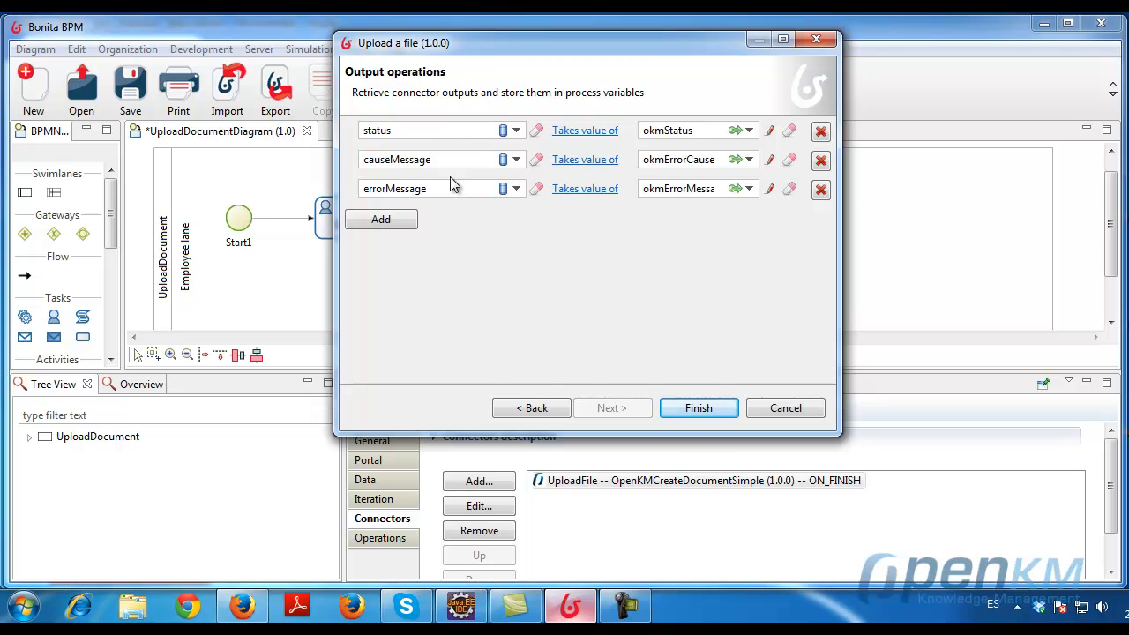
pyautogui.click(697, 408)
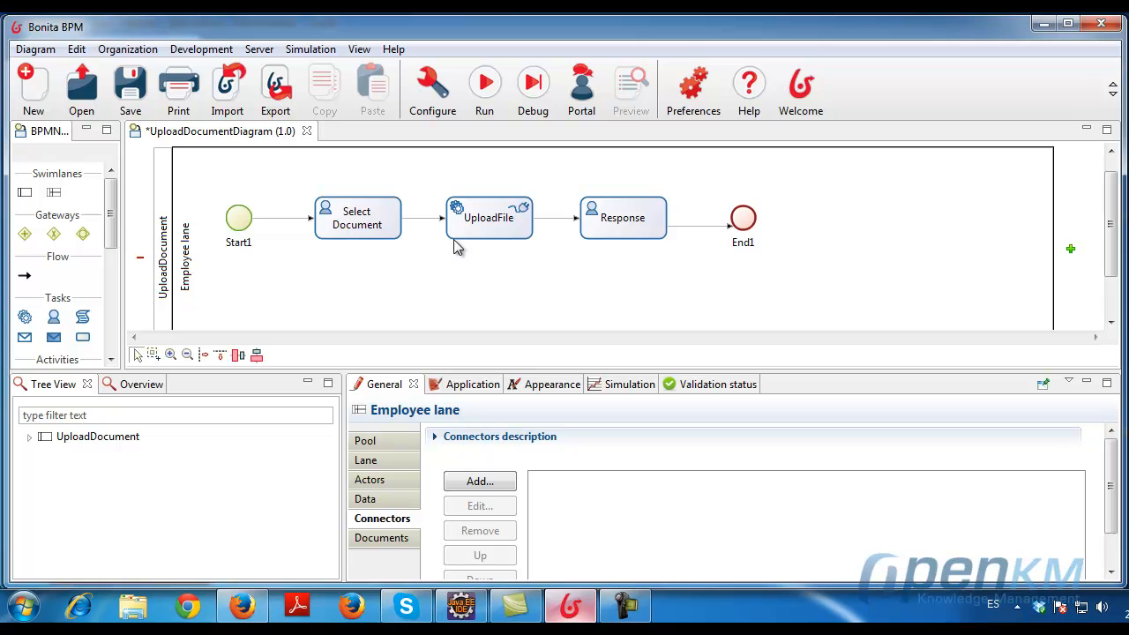
pyautogui.moveTo(484, 83)
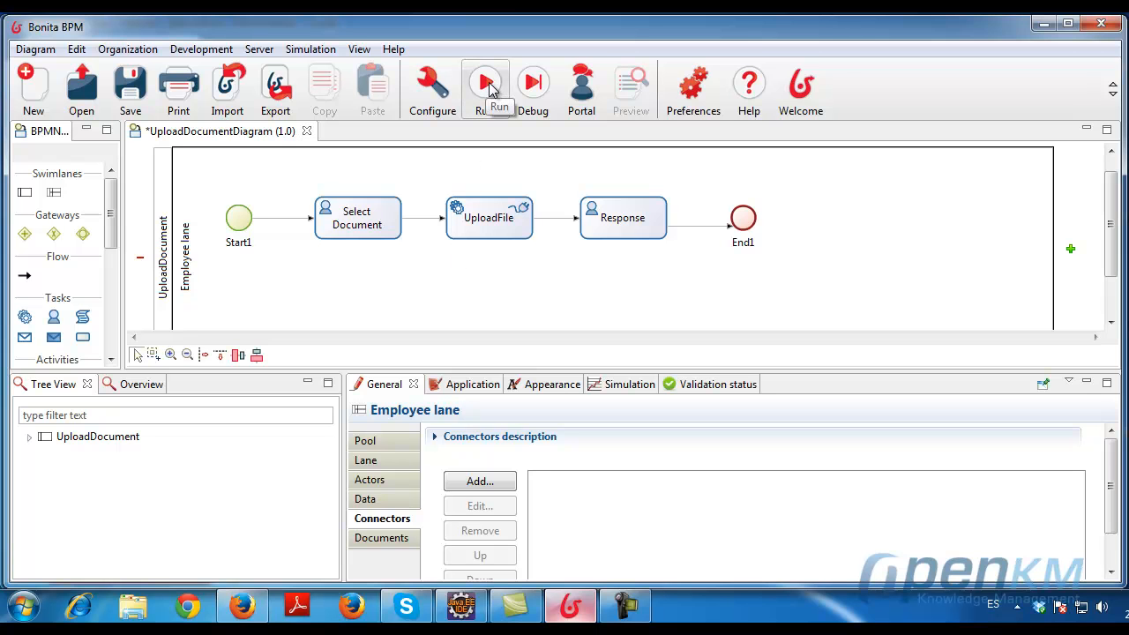
# - Run the UploadDocument process from the Bonita toolbar
pyautogui.click(484, 84)
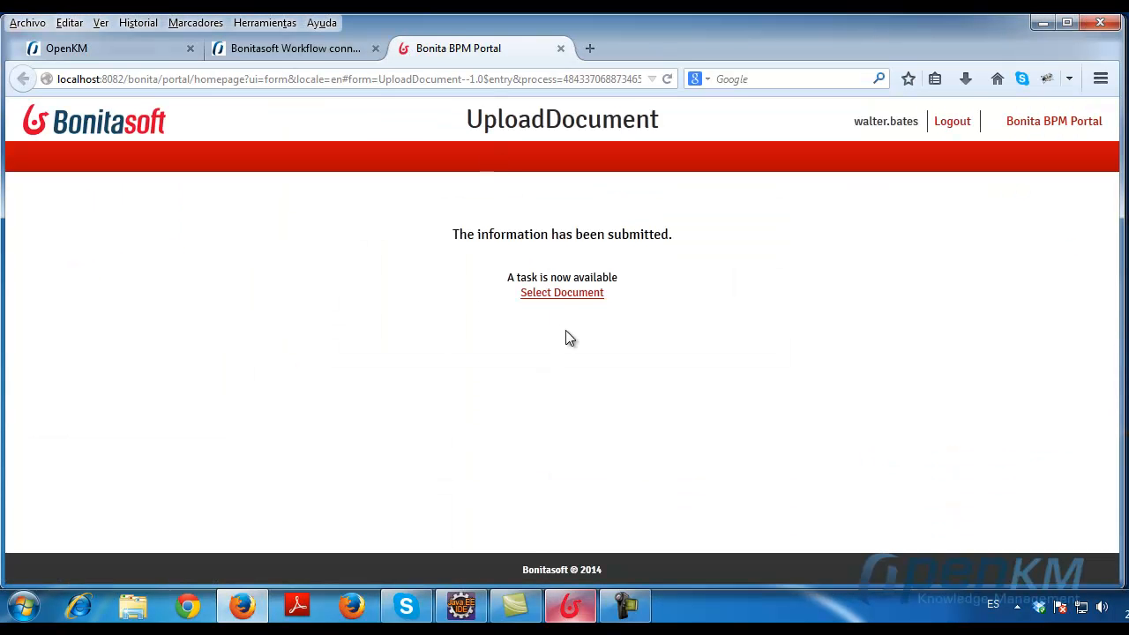
pyautogui.moveTo(562, 292)
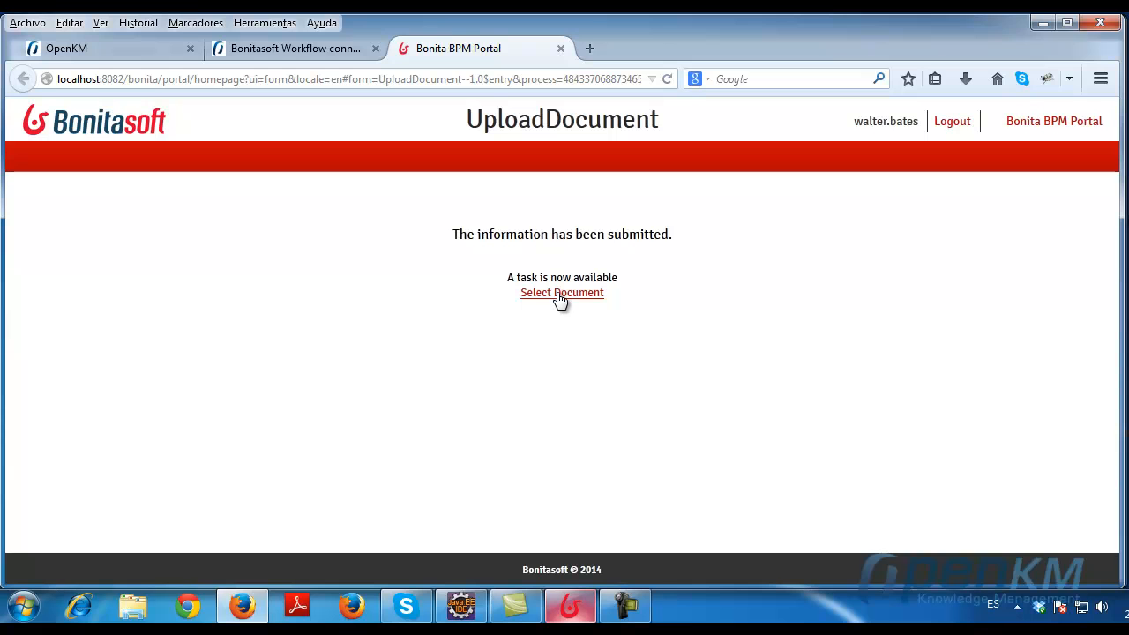
# - Open Select Document, enter path /okm:root/ and choose the File option
pyautogui.click(562, 292)
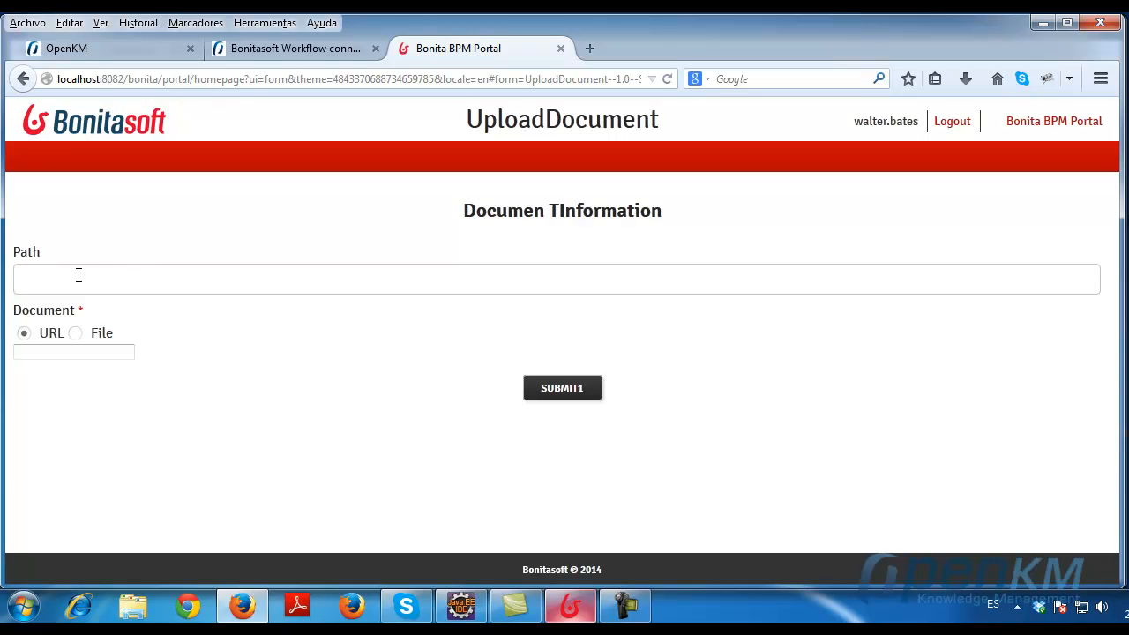
pyautogui.write('/o')
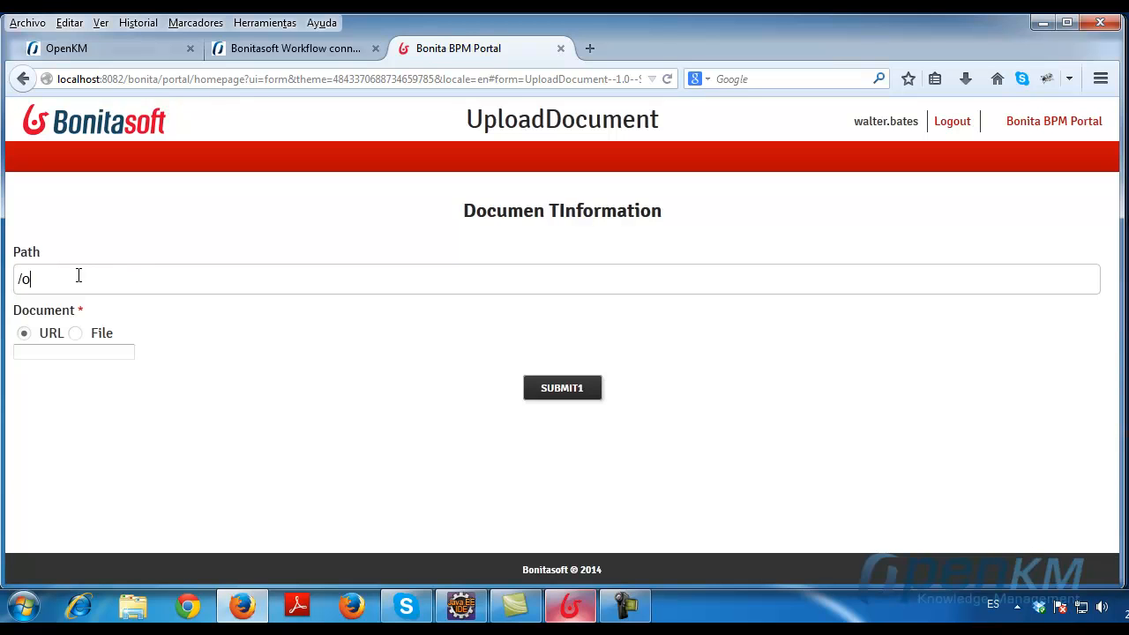
pyautogui.write('km:r')
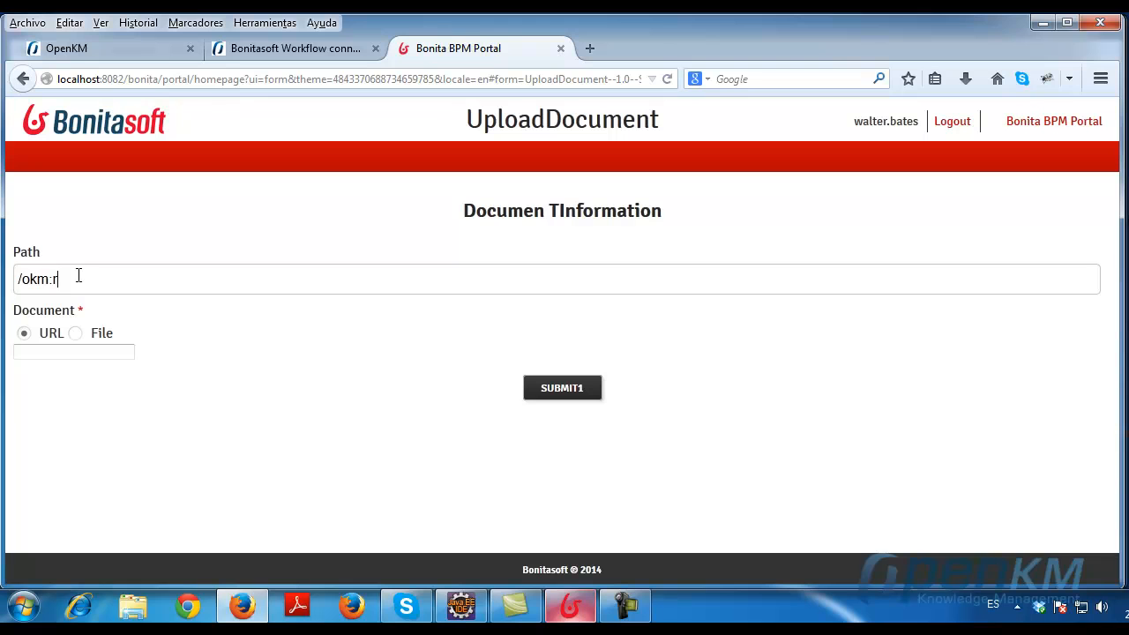
pyautogui.write('oot')
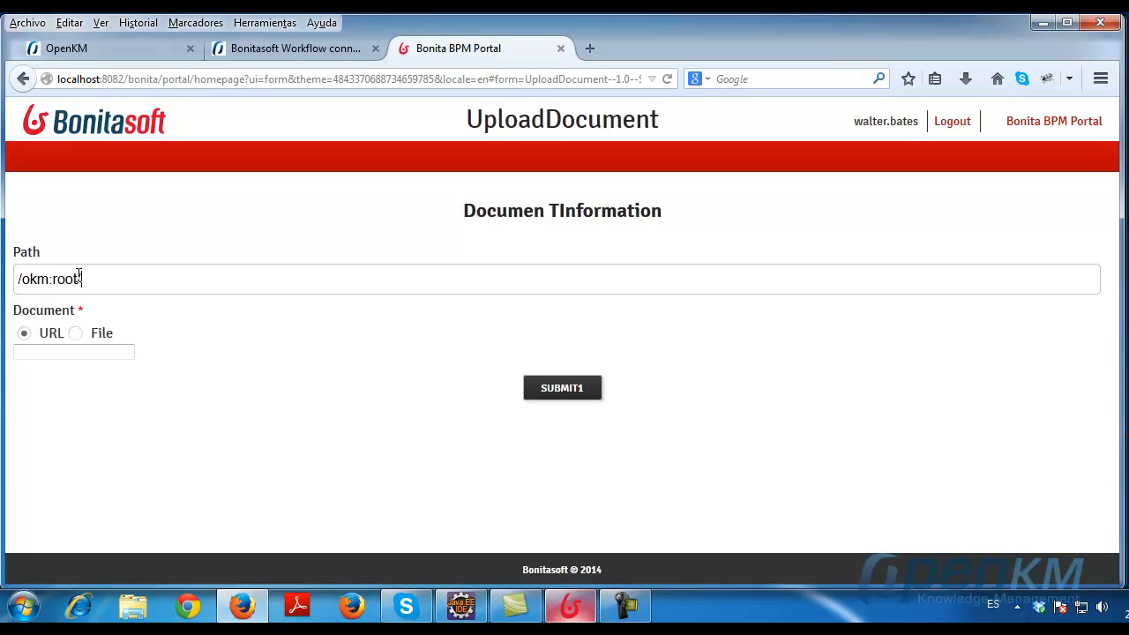
pyautogui.write('/')
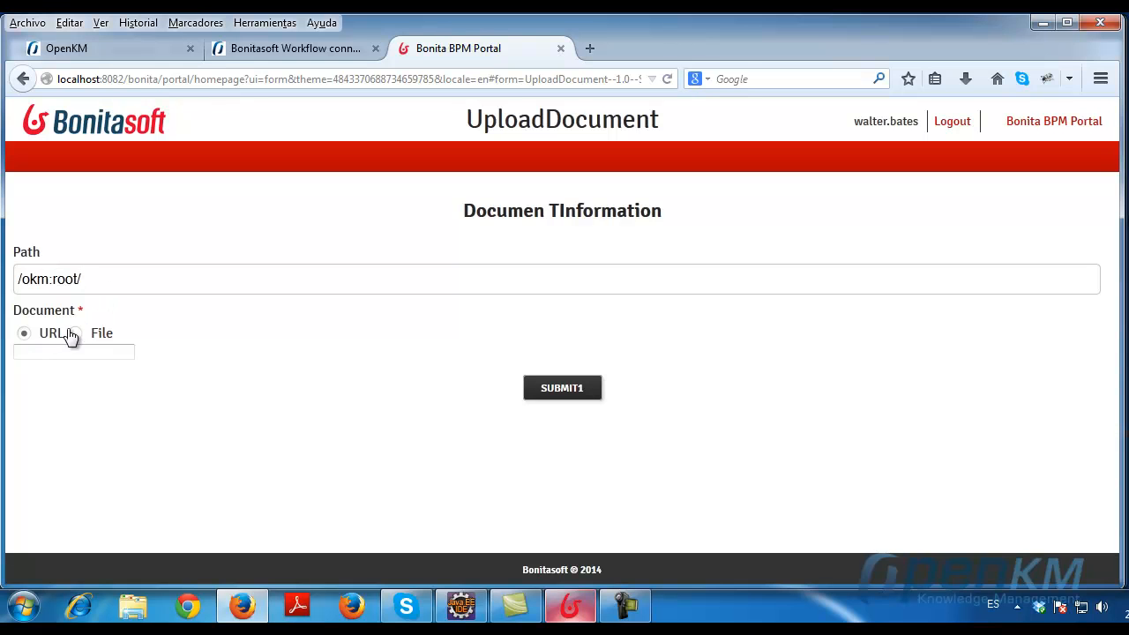
pyautogui.click(75, 333)
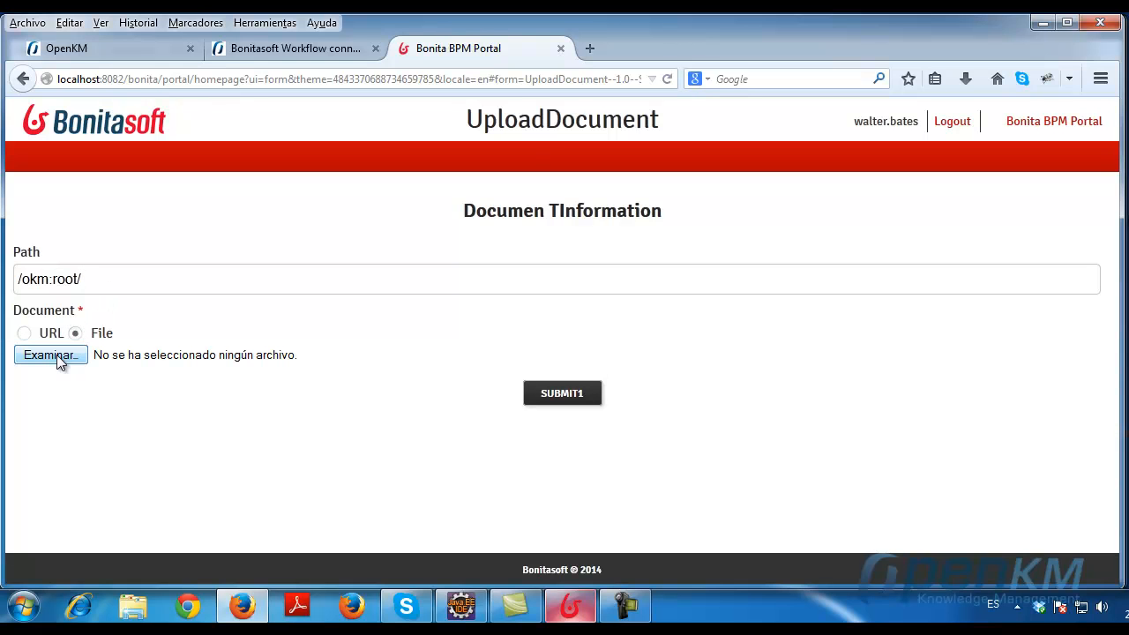
# - Attach myDocument.doc, submit the form, and open the Response task
pyautogui.click(50, 355)
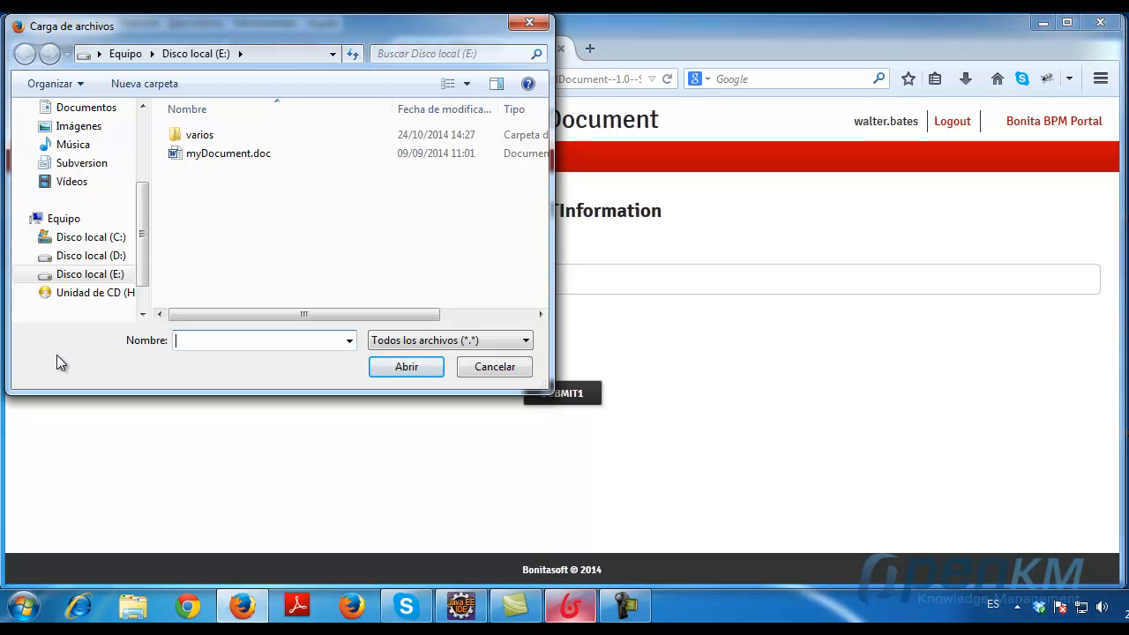
pyautogui.click(229, 152)
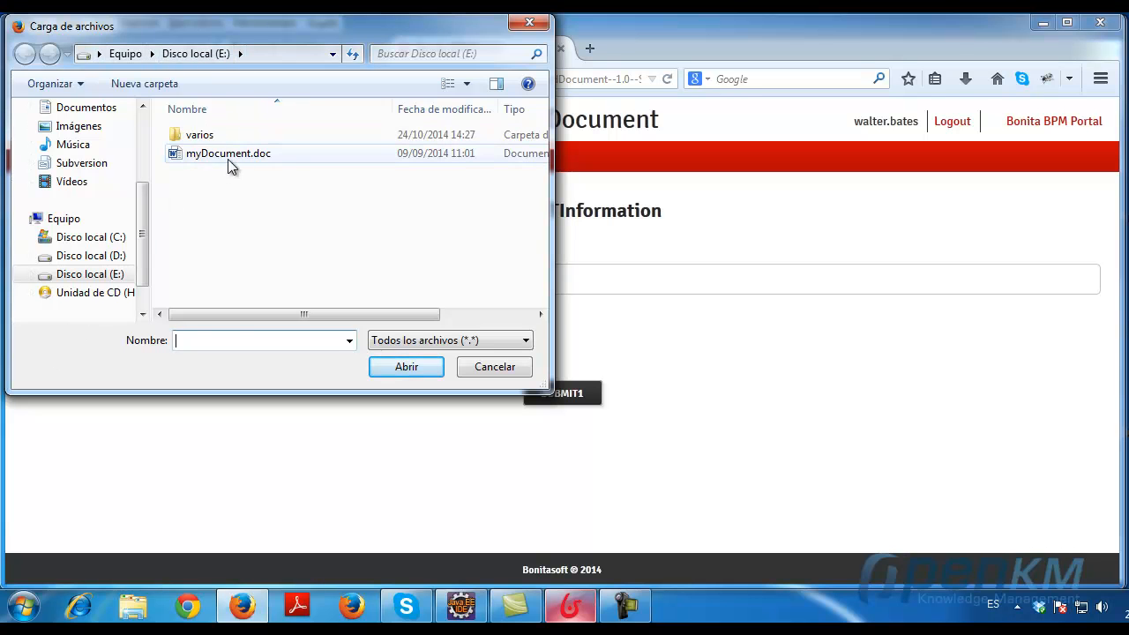
pyautogui.click(228, 153)
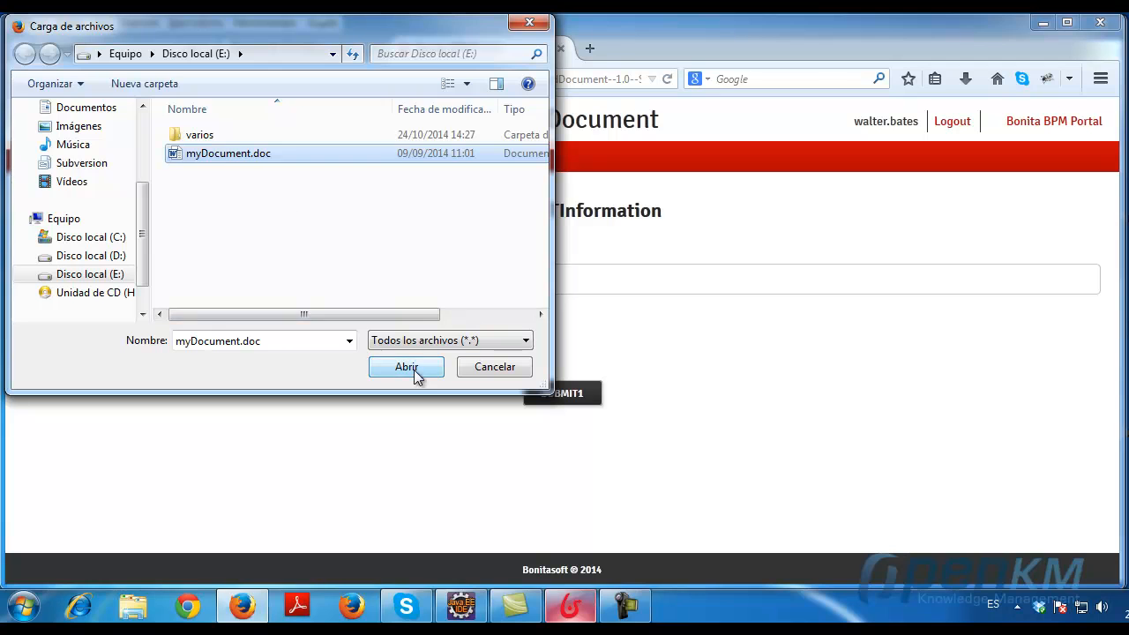
pyautogui.click(406, 367)
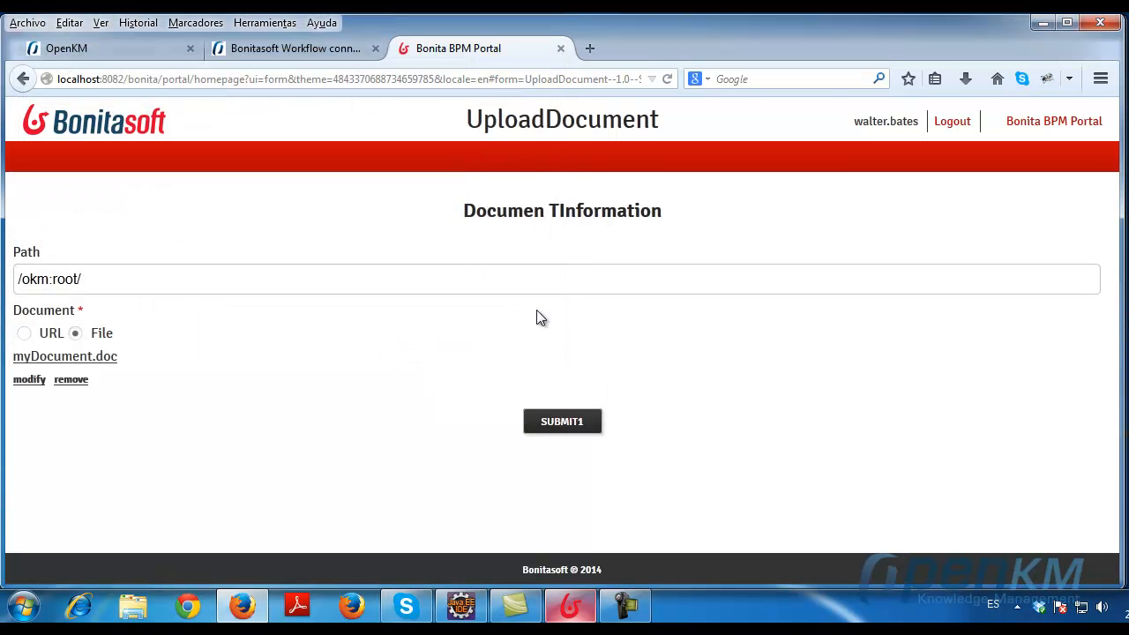
pyautogui.moveTo(561, 428)
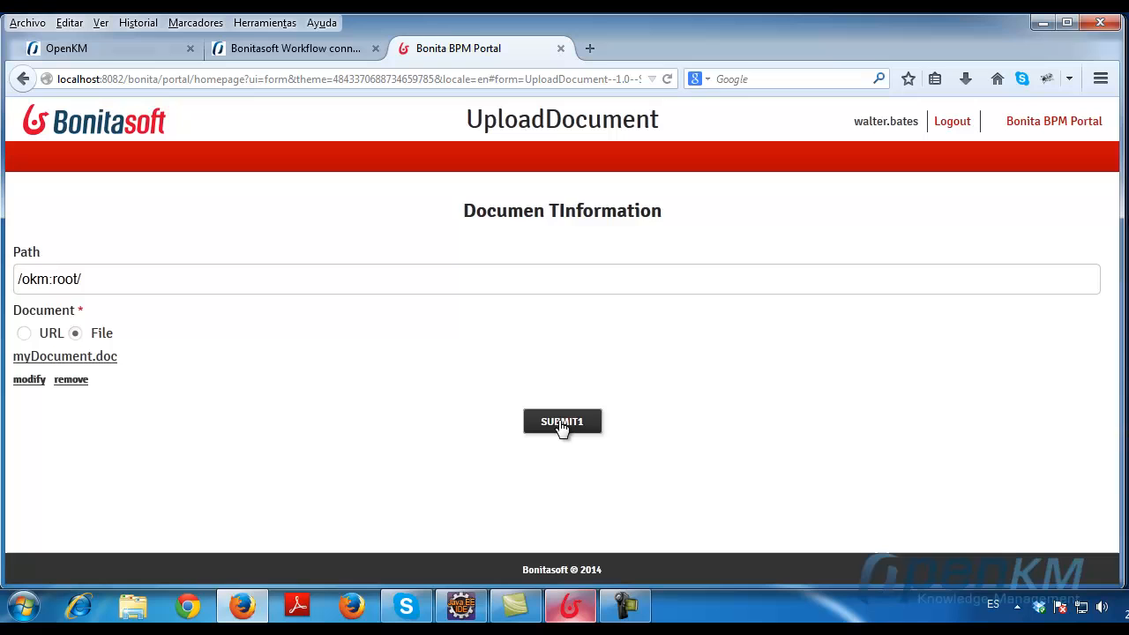
pyautogui.click(561, 420)
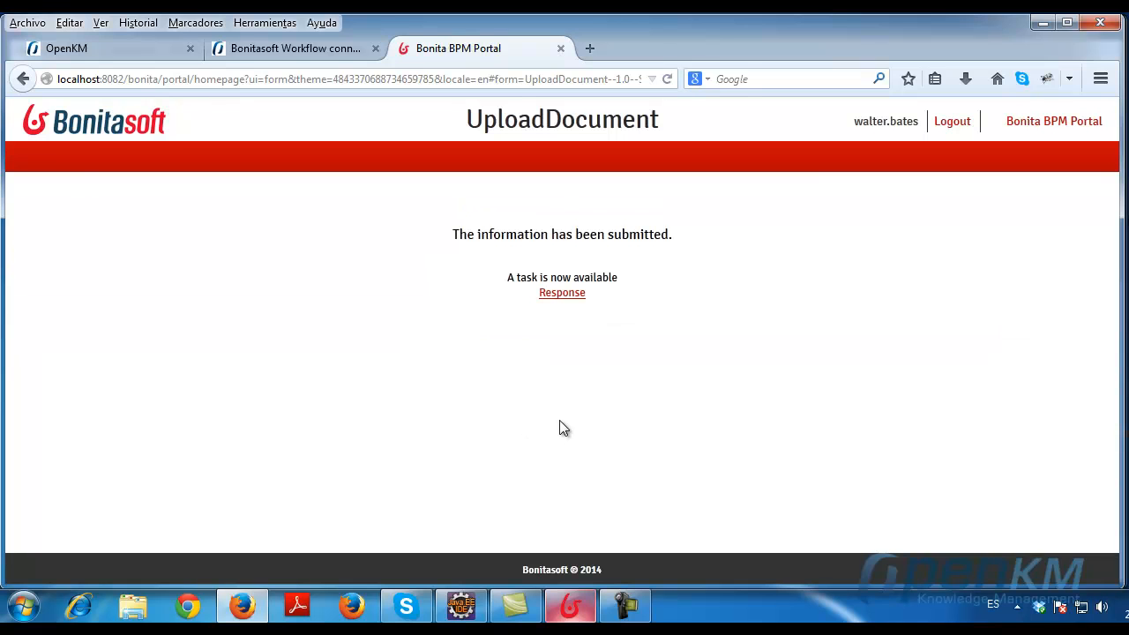
pyautogui.moveTo(562, 293)
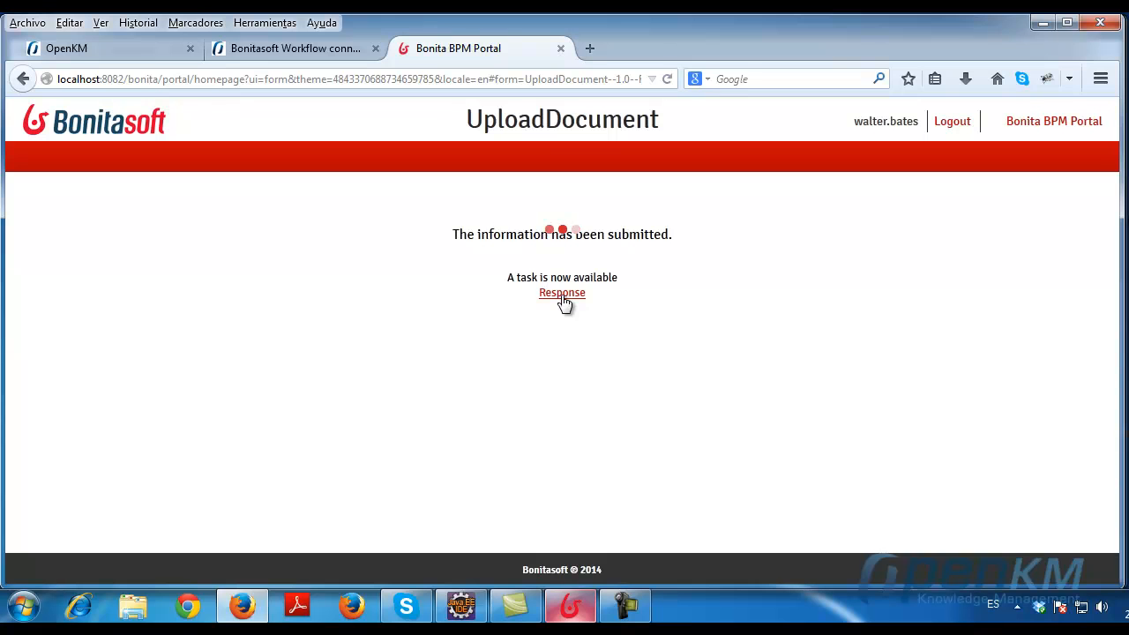
pyautogui.click(561, 292)
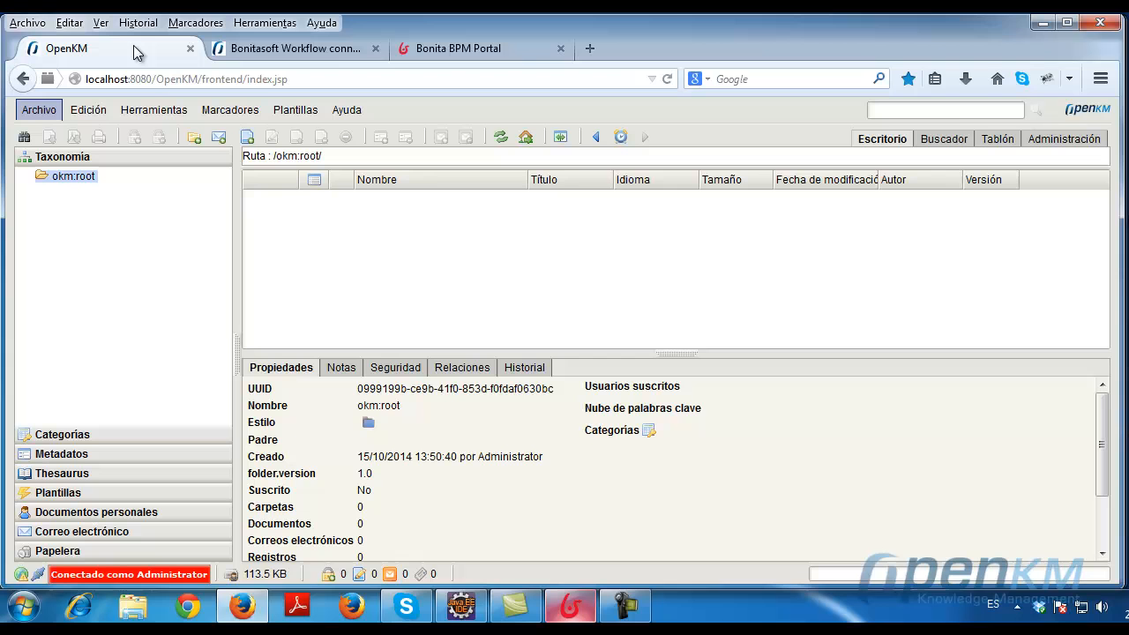
pyautogui.moveTo(439, 181)
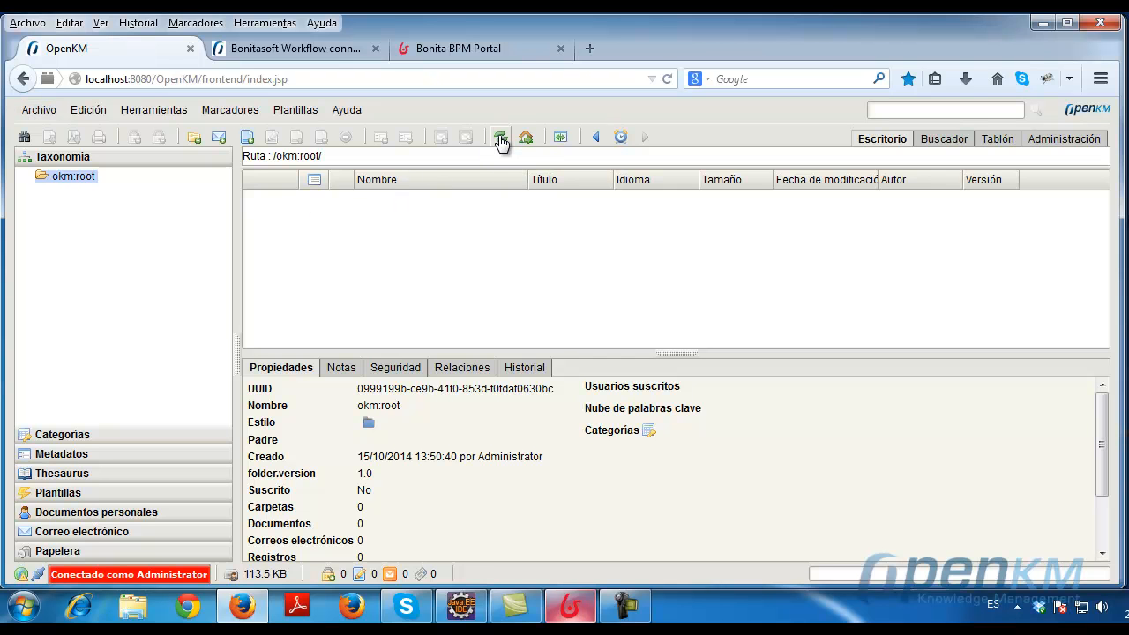
# - Refresh okm:root in OpenKM and view the properties of the uploaded myDocument.doc
pyautogui.click(500, 138)
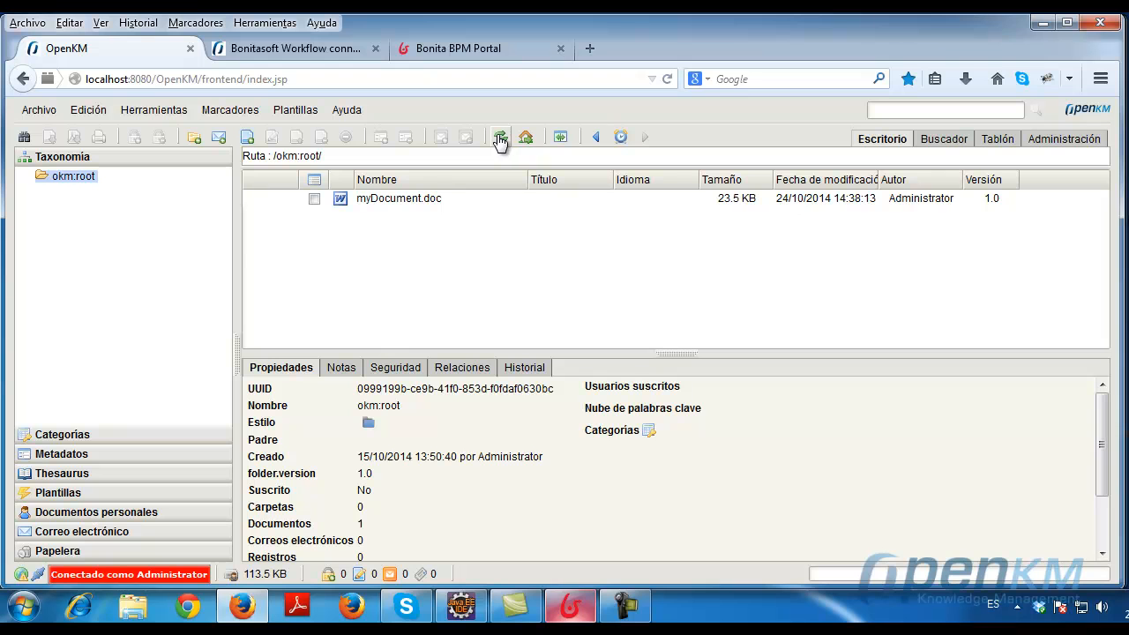
pyautogui.click(399, 198)
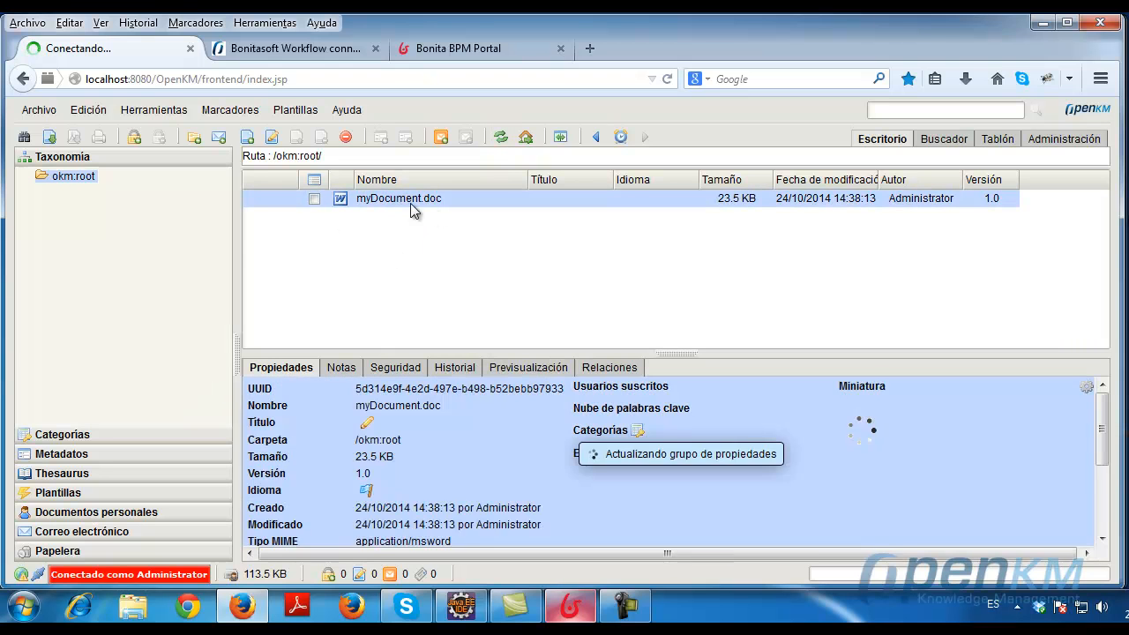